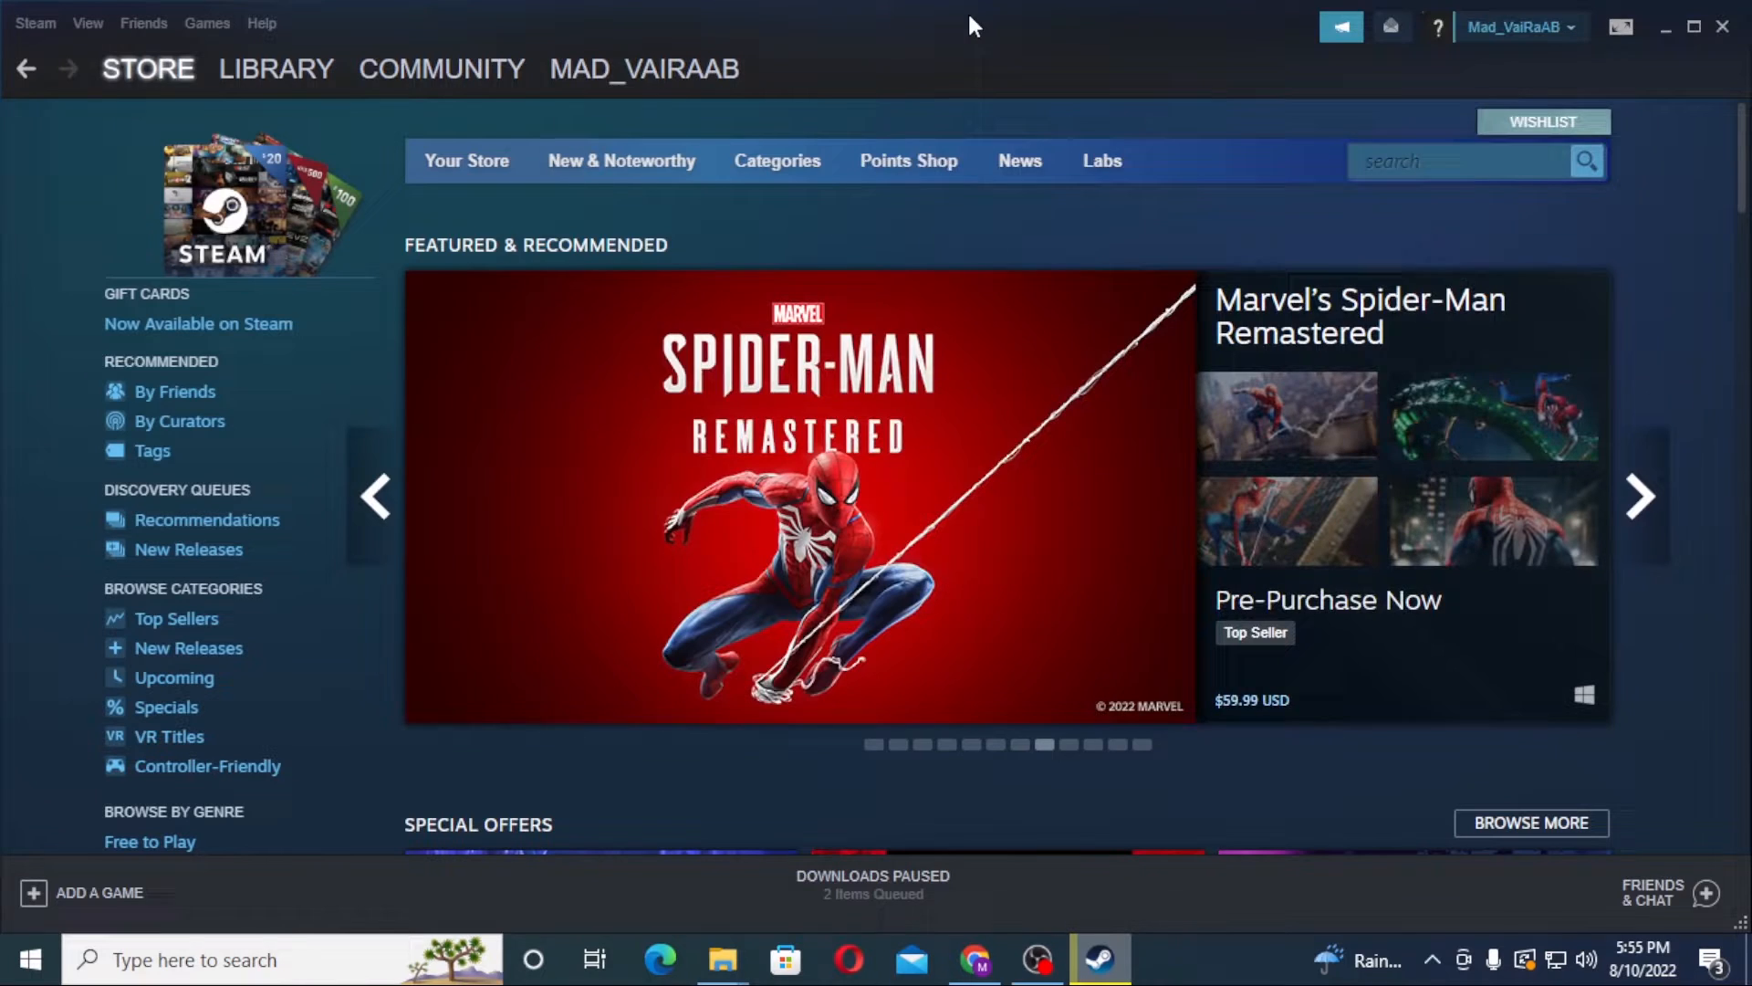
pyautogui.moveTo(693, 9)
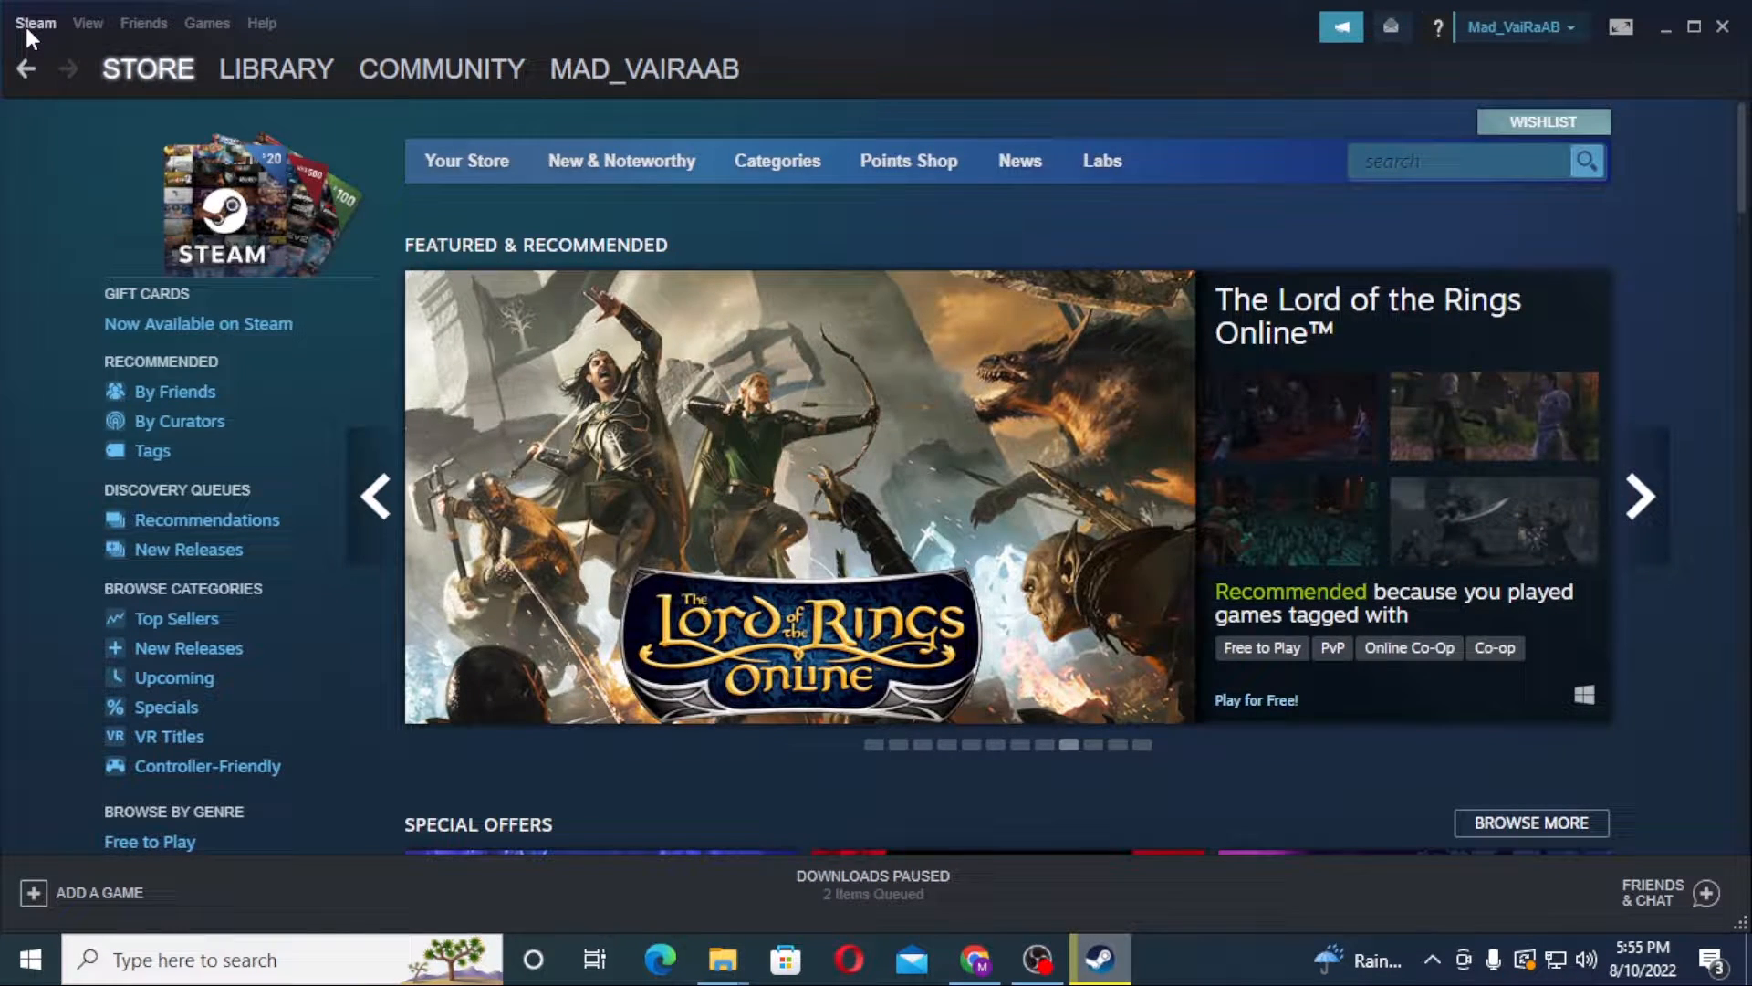
# Open Settings from the Steam menu, landing on the Account page
pyautogui.click(34, 22)
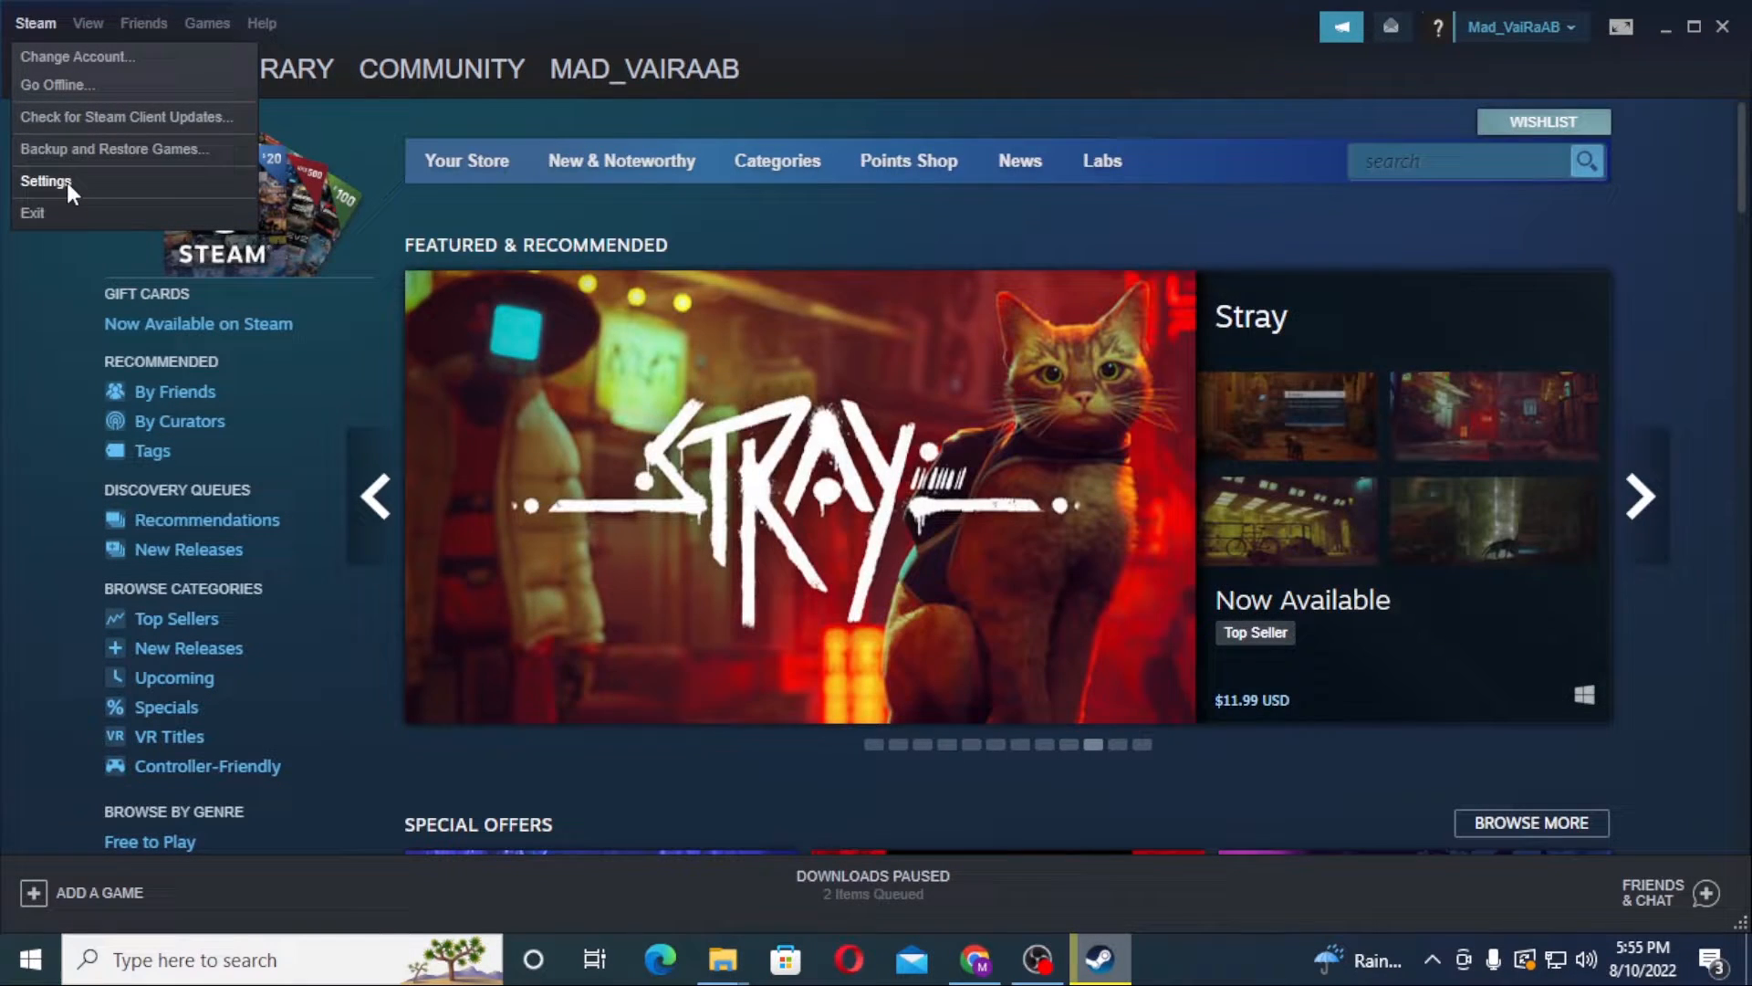
pyautogui.click(48, 182)
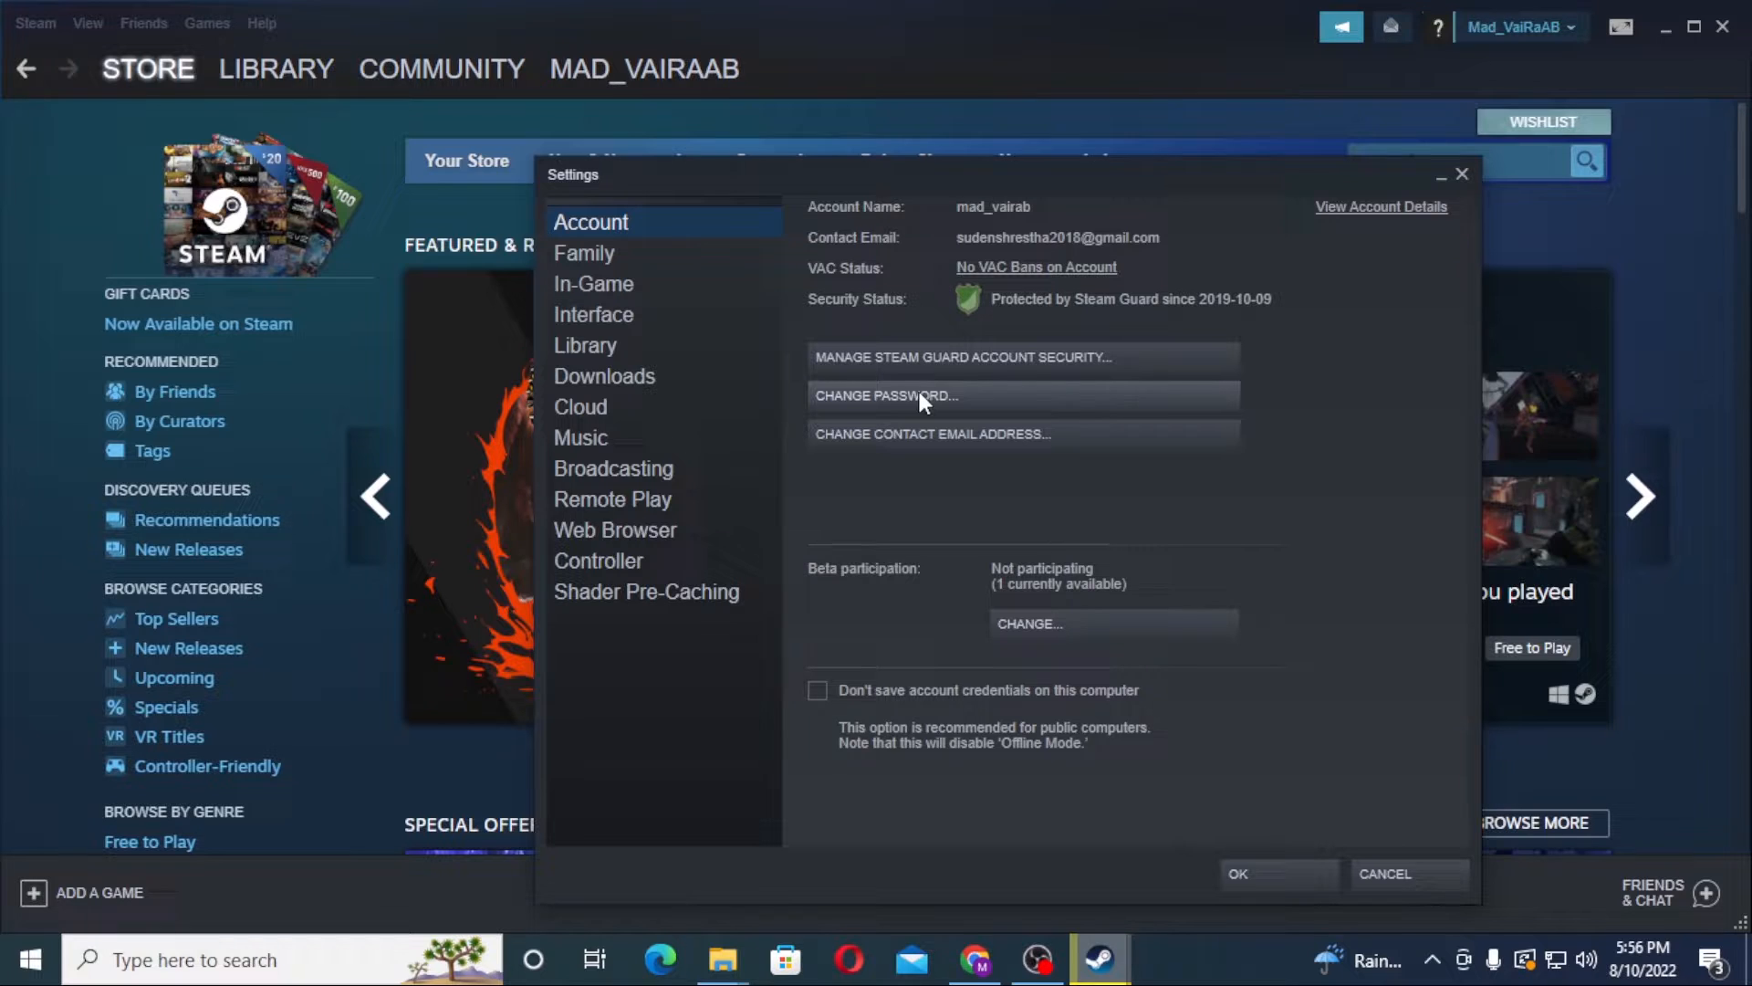
pyautogui.moveTo(905, 399)
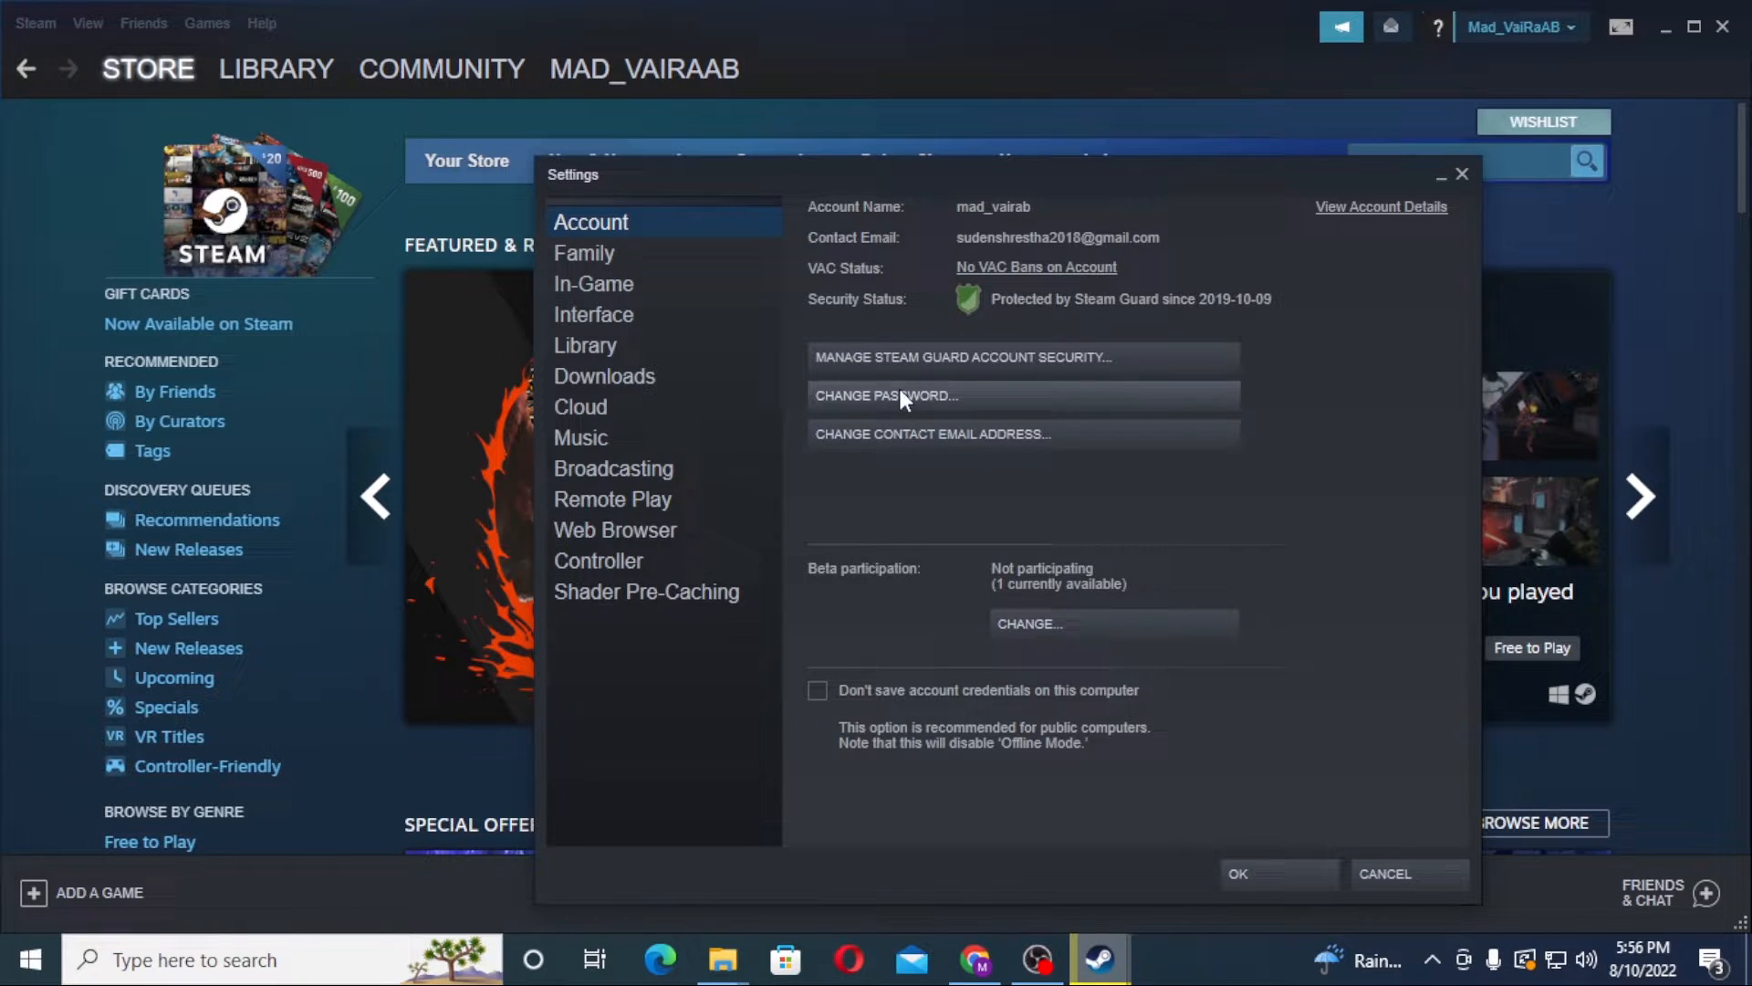
# Start Change Password and request a verification code by text to the phone
pyautogui.click(887, 394)
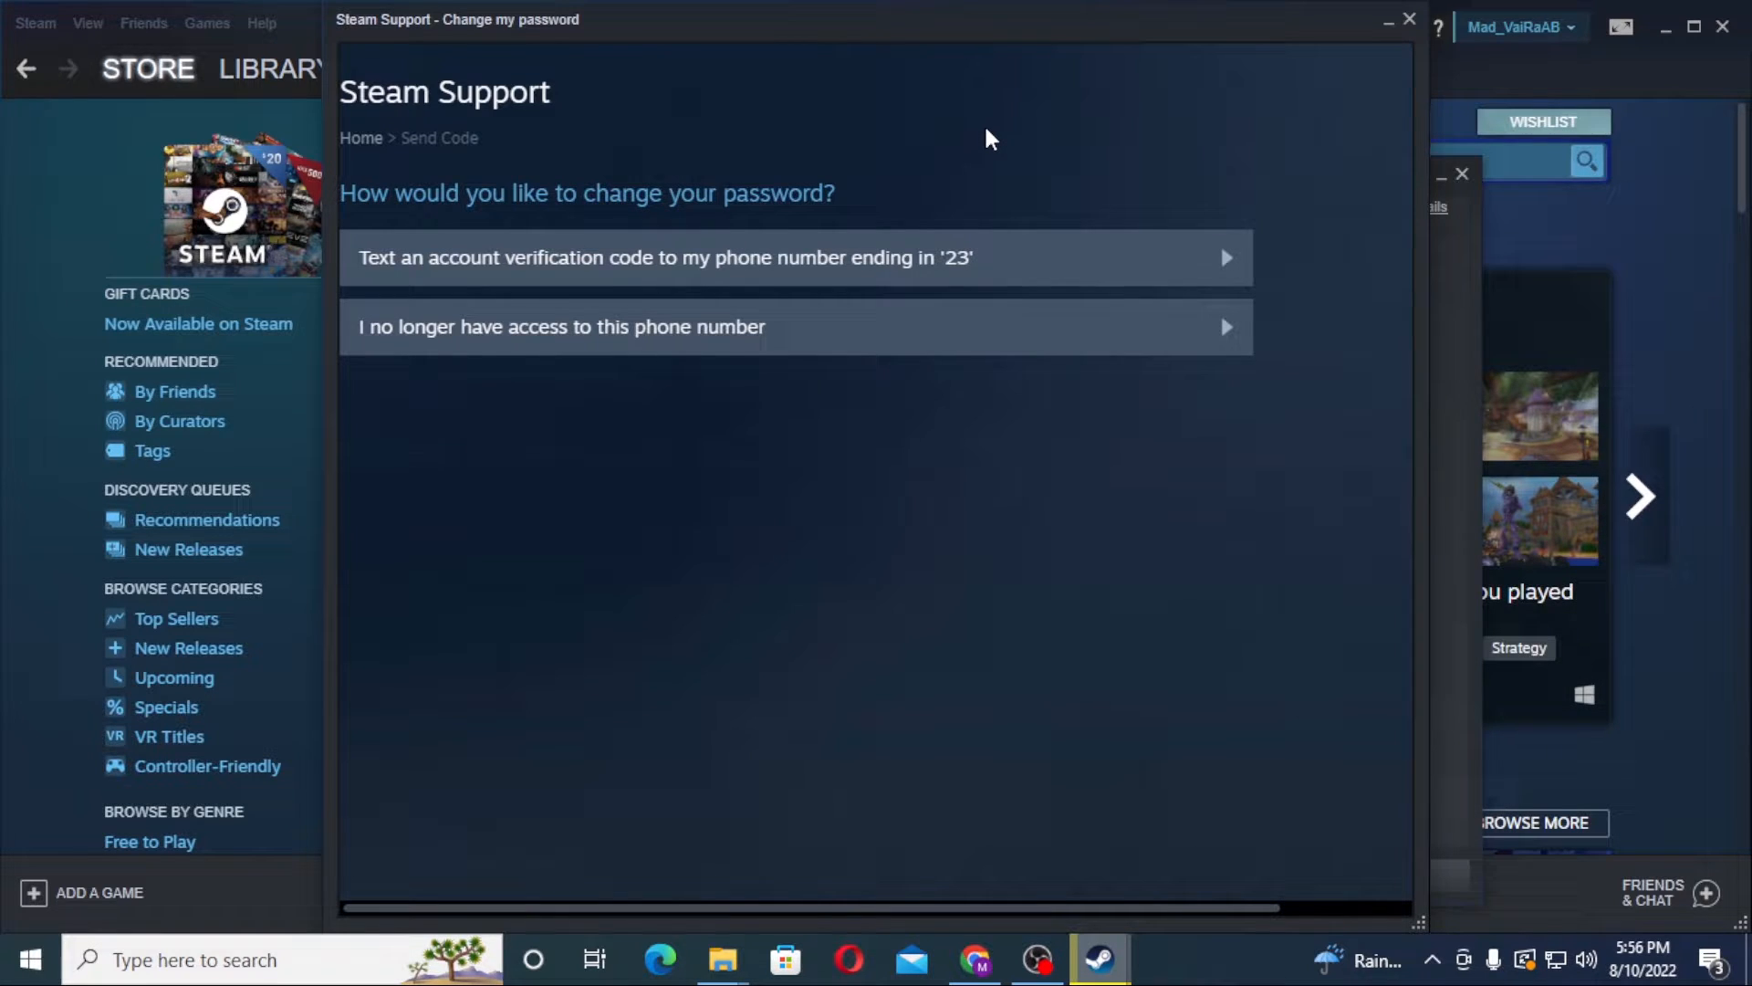
pyautogui.moveTo(1059, 179)
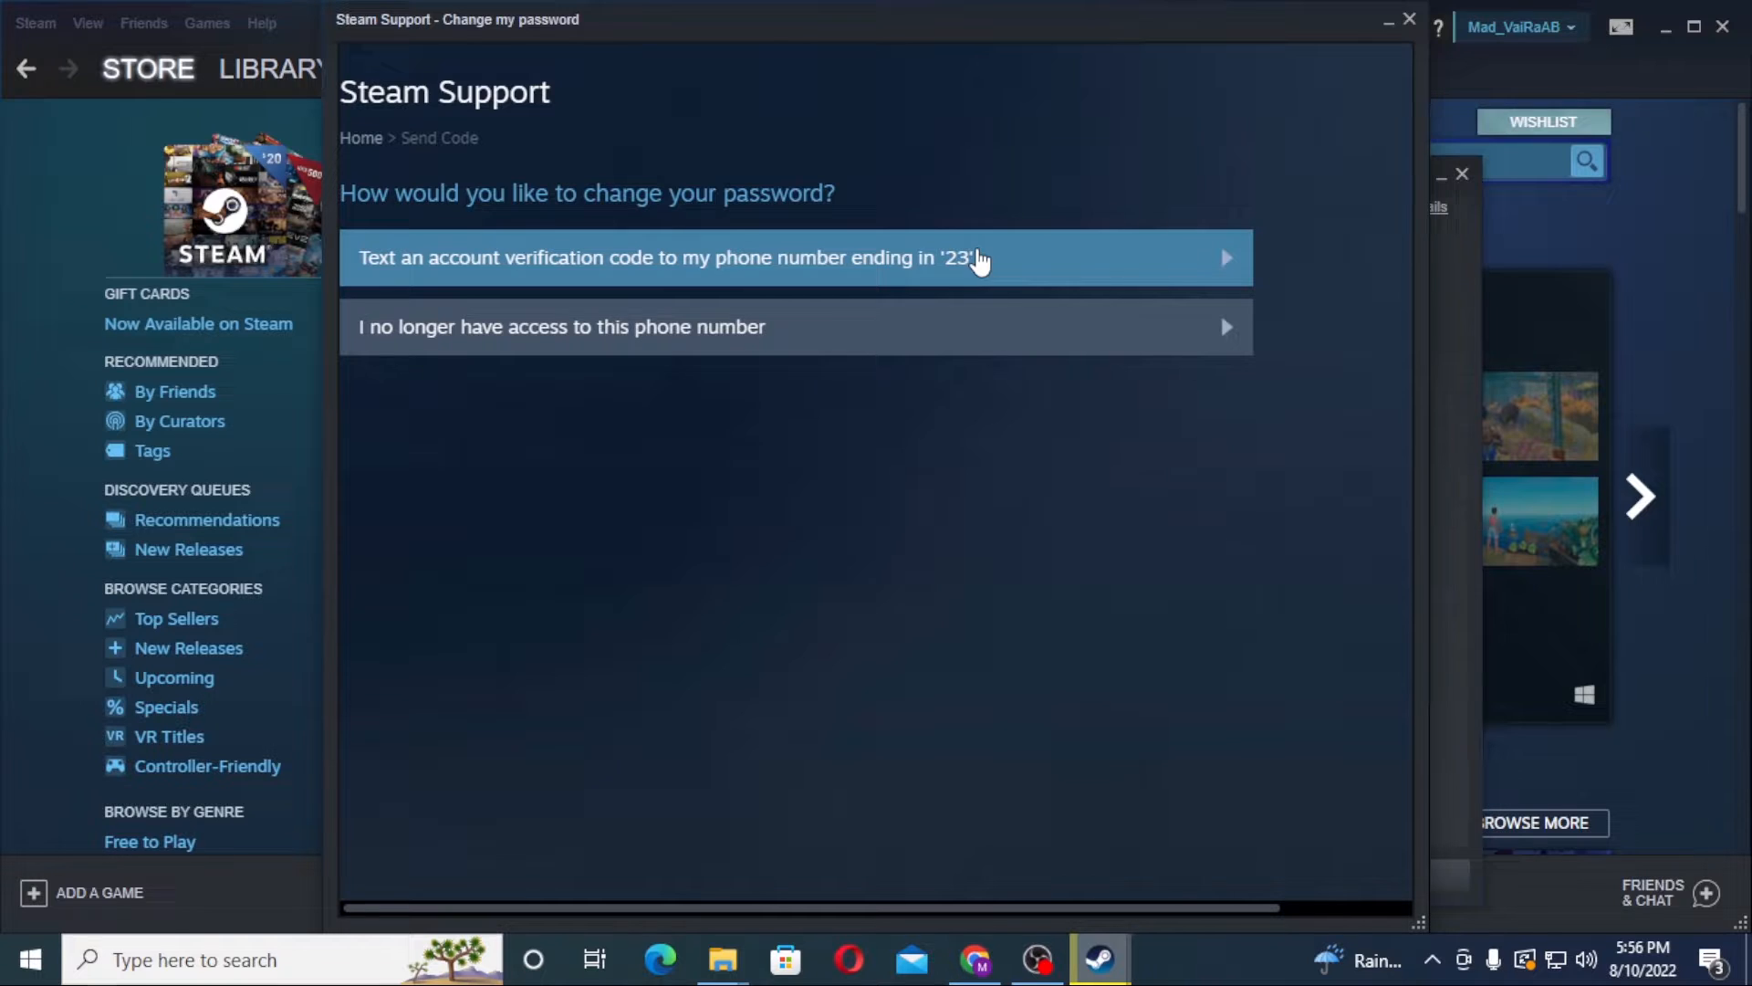
pyautogui.click(796, 257)
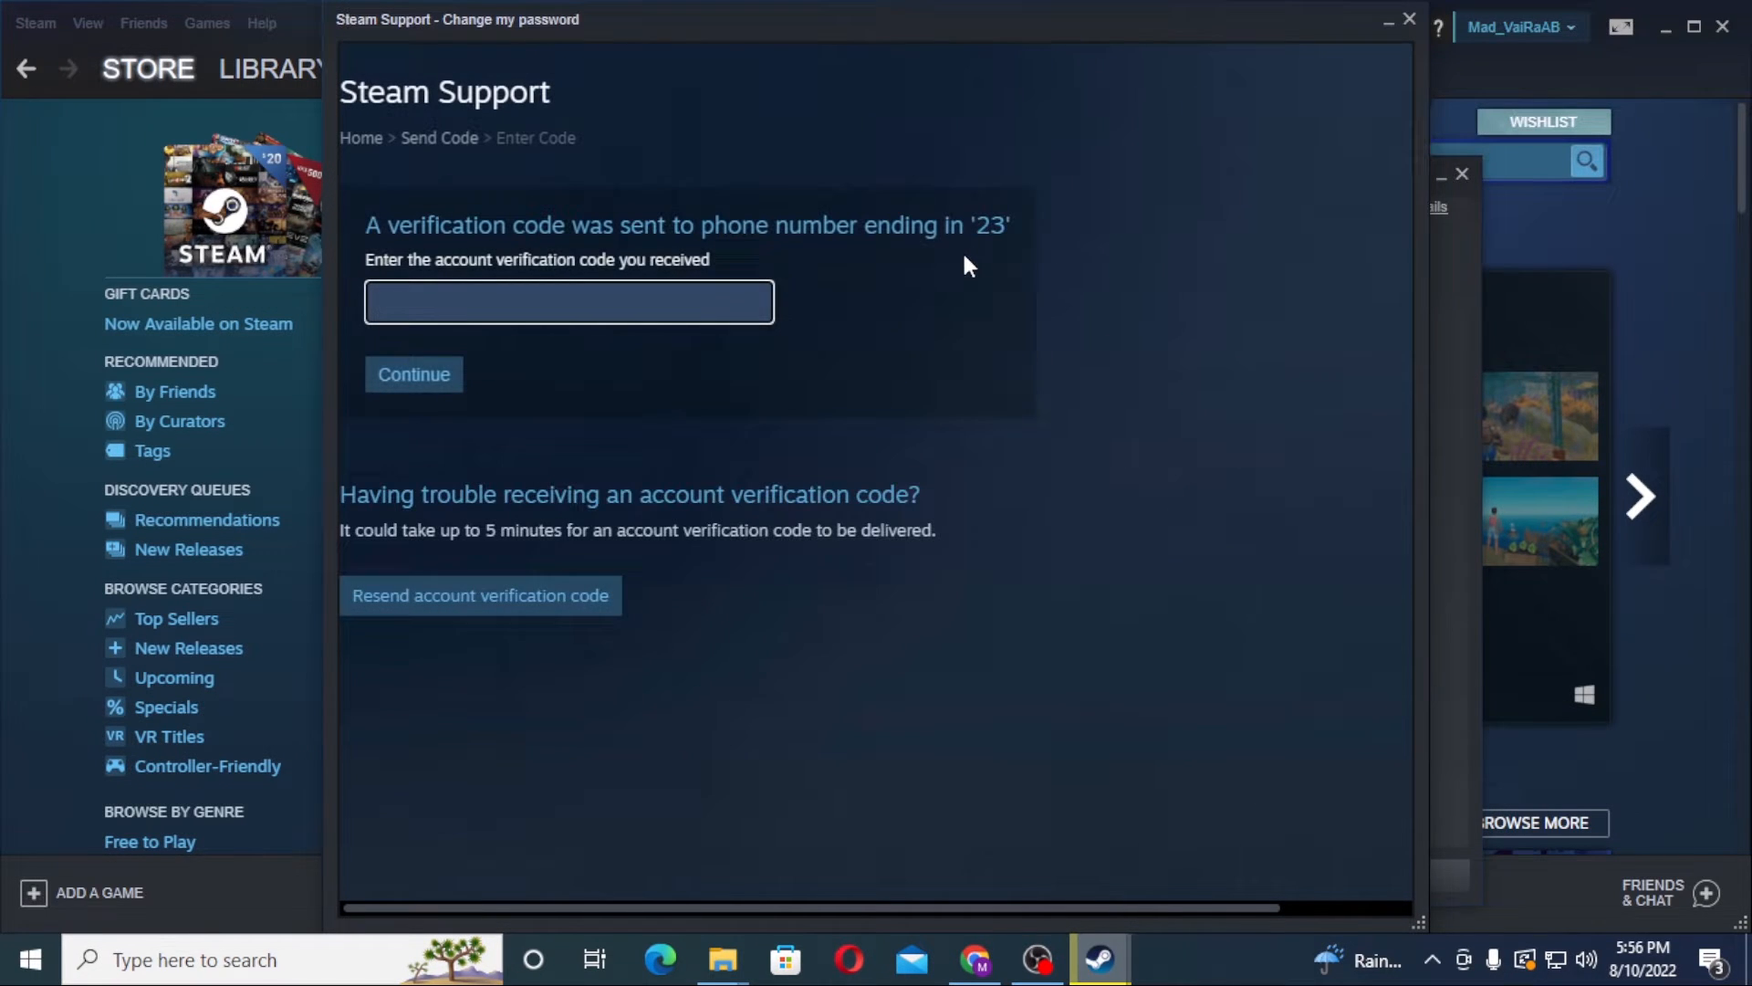
pyautogui.moveTo(994, 275)
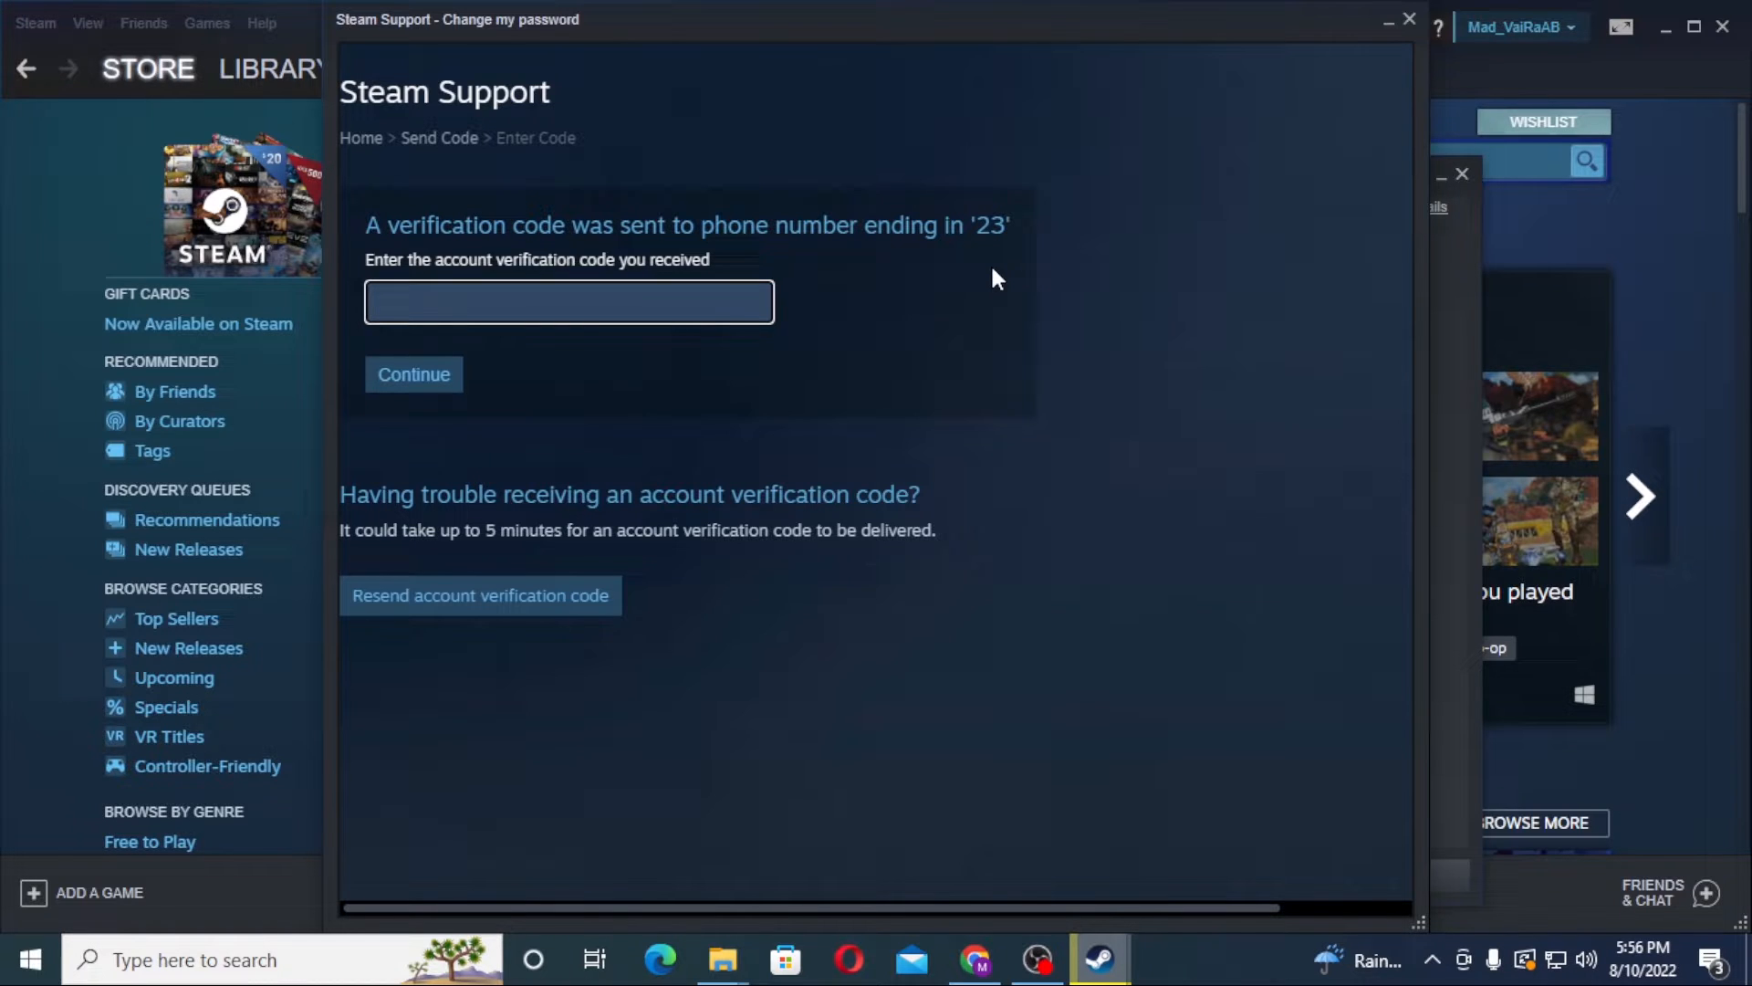
pyautogui.click(568, 302)
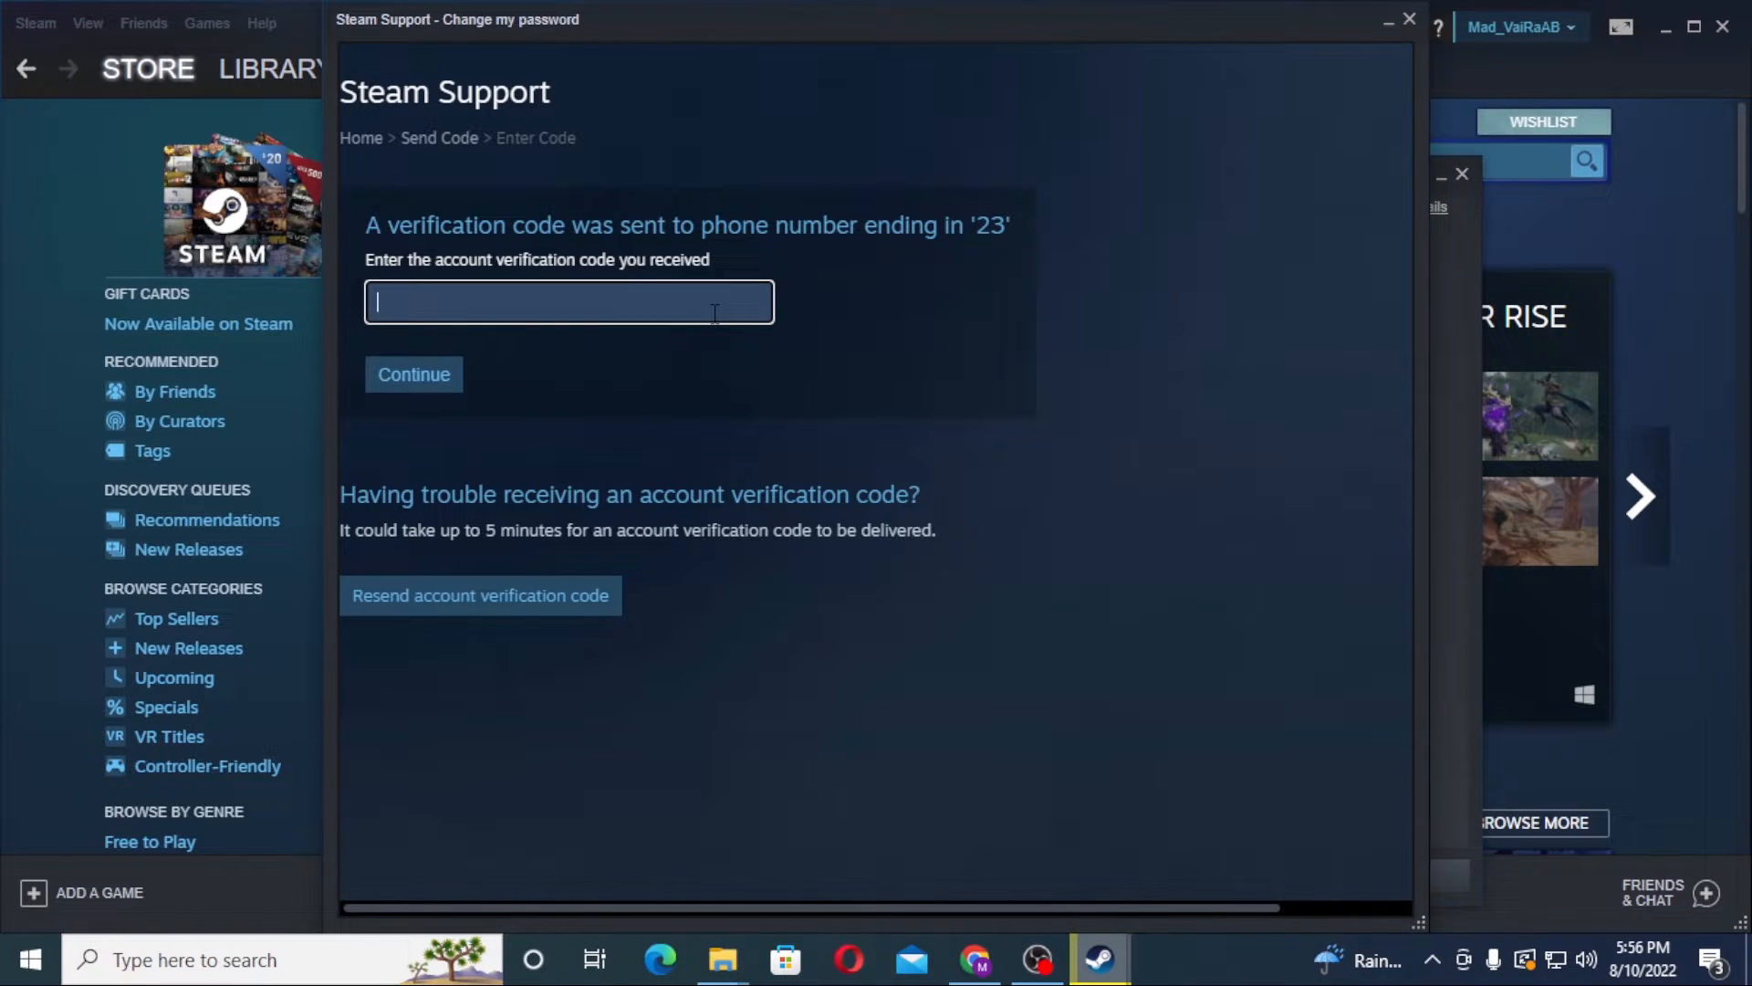
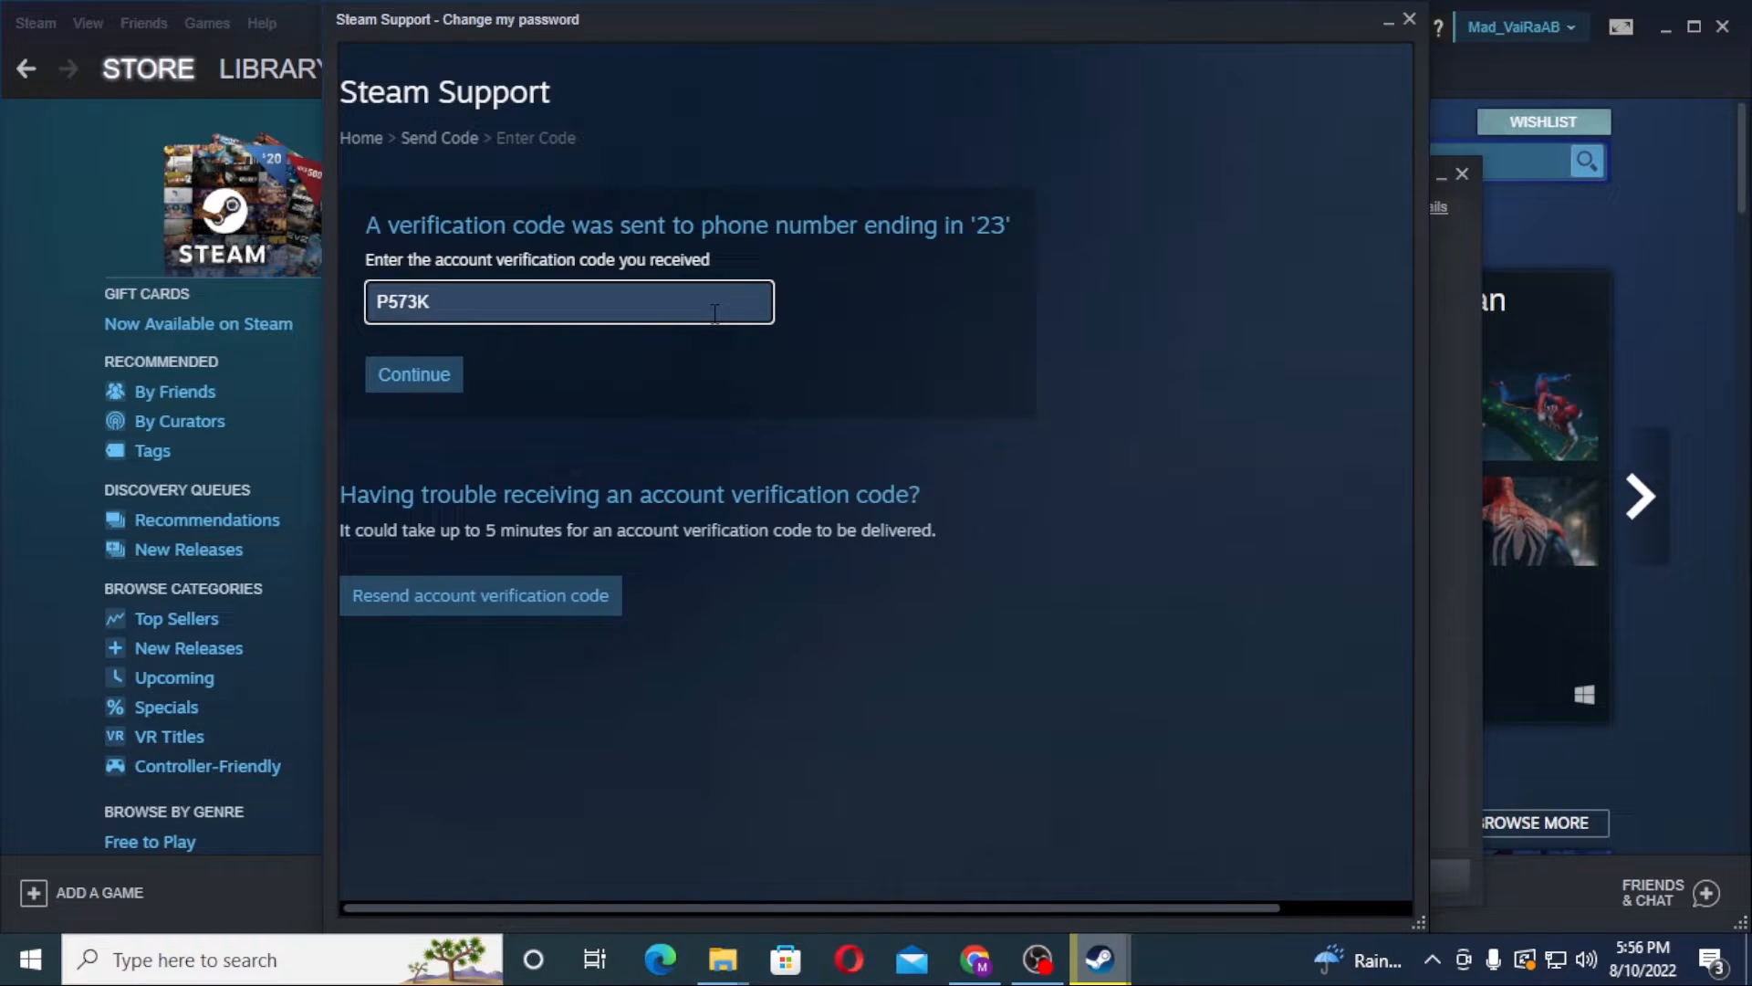
pyautogui.click(415, 372)
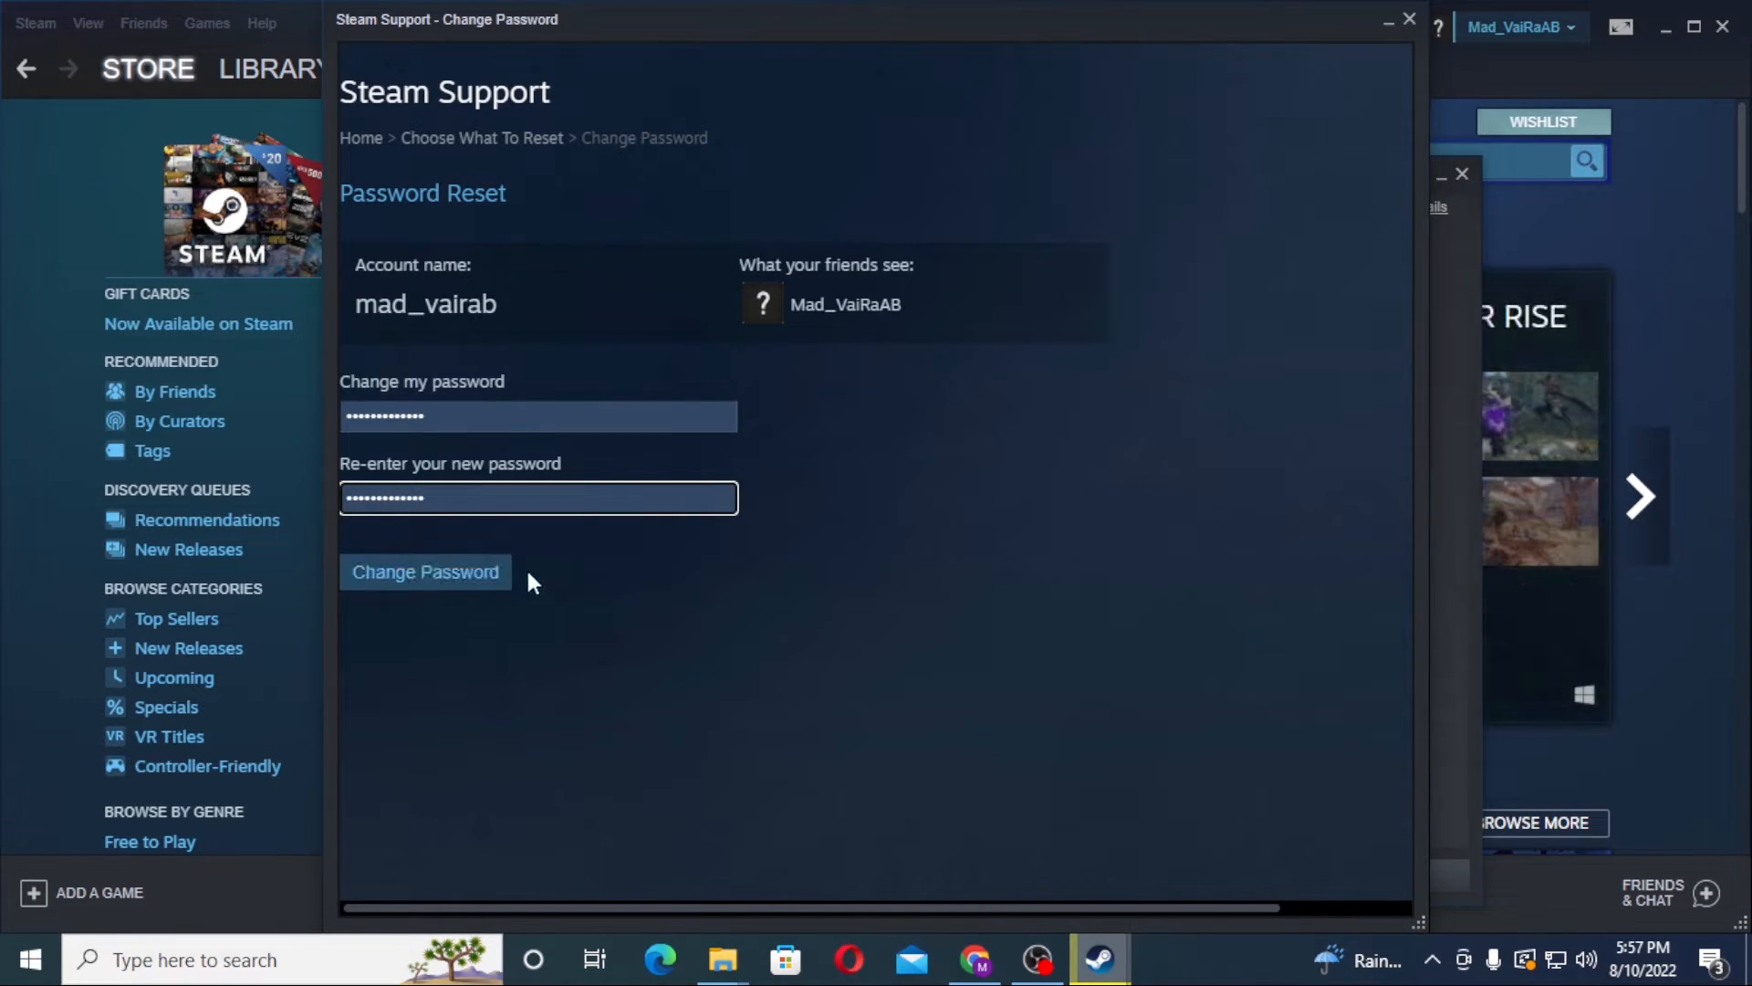
pyautogui.moveTo(626, 623)
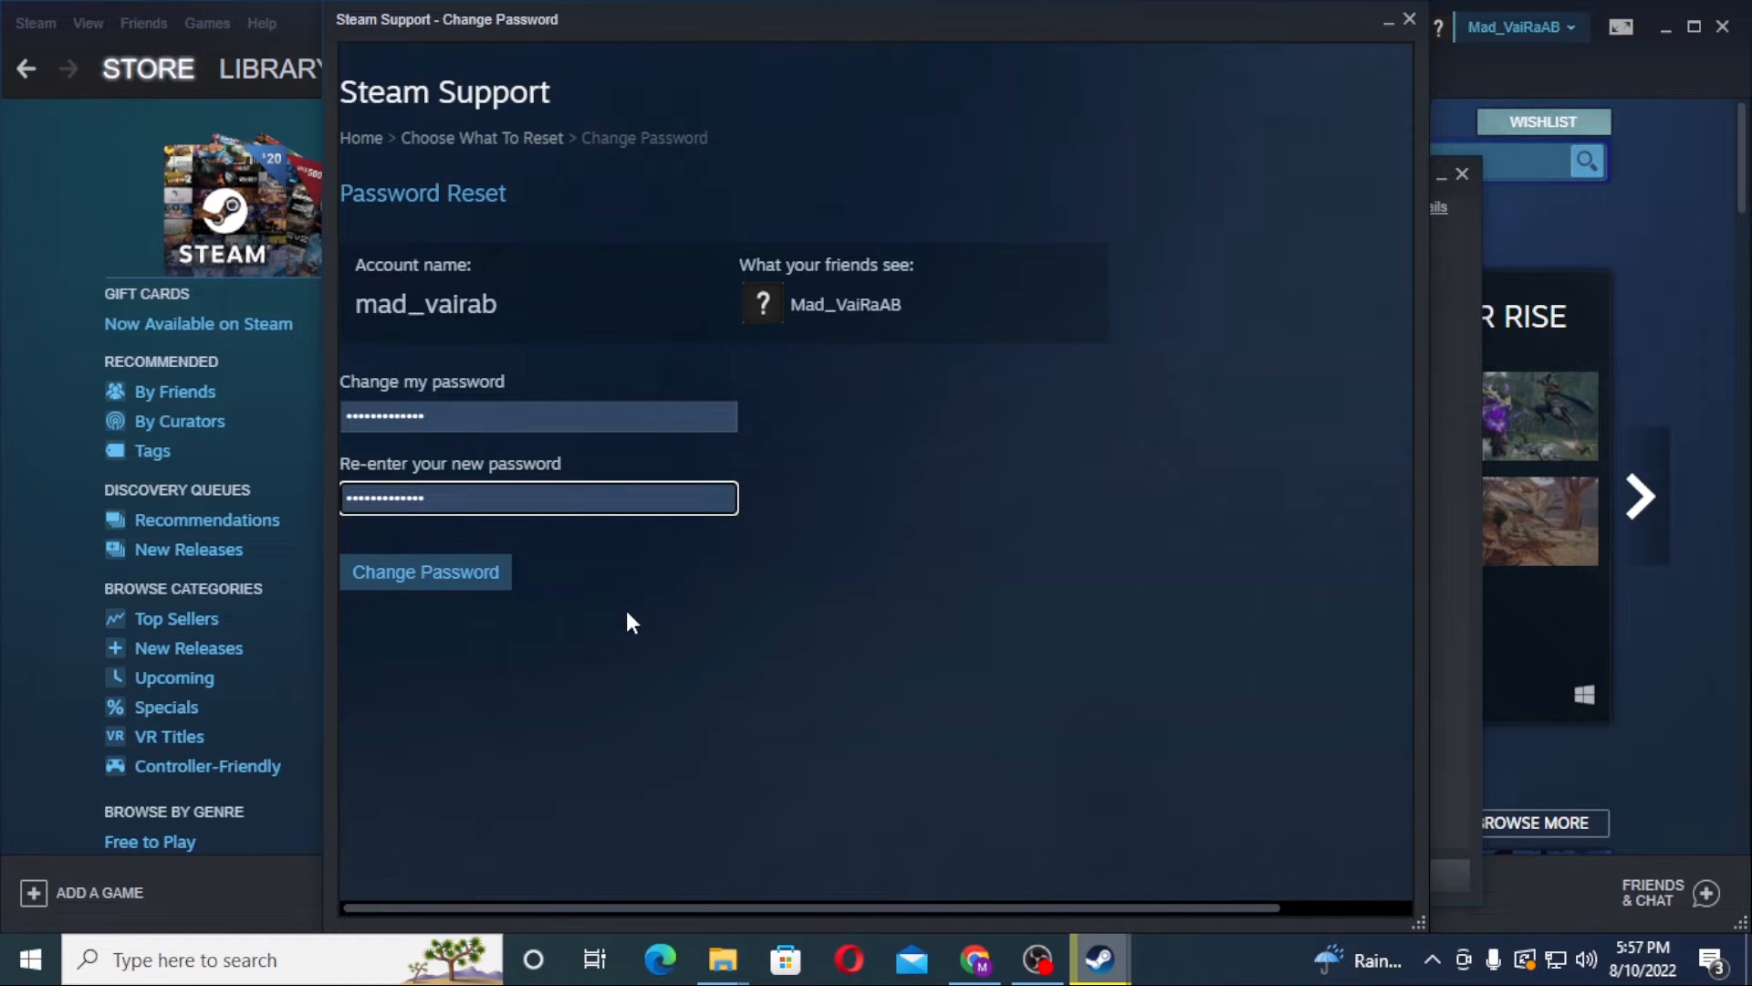
pyautogui.moveTo(621, 626)
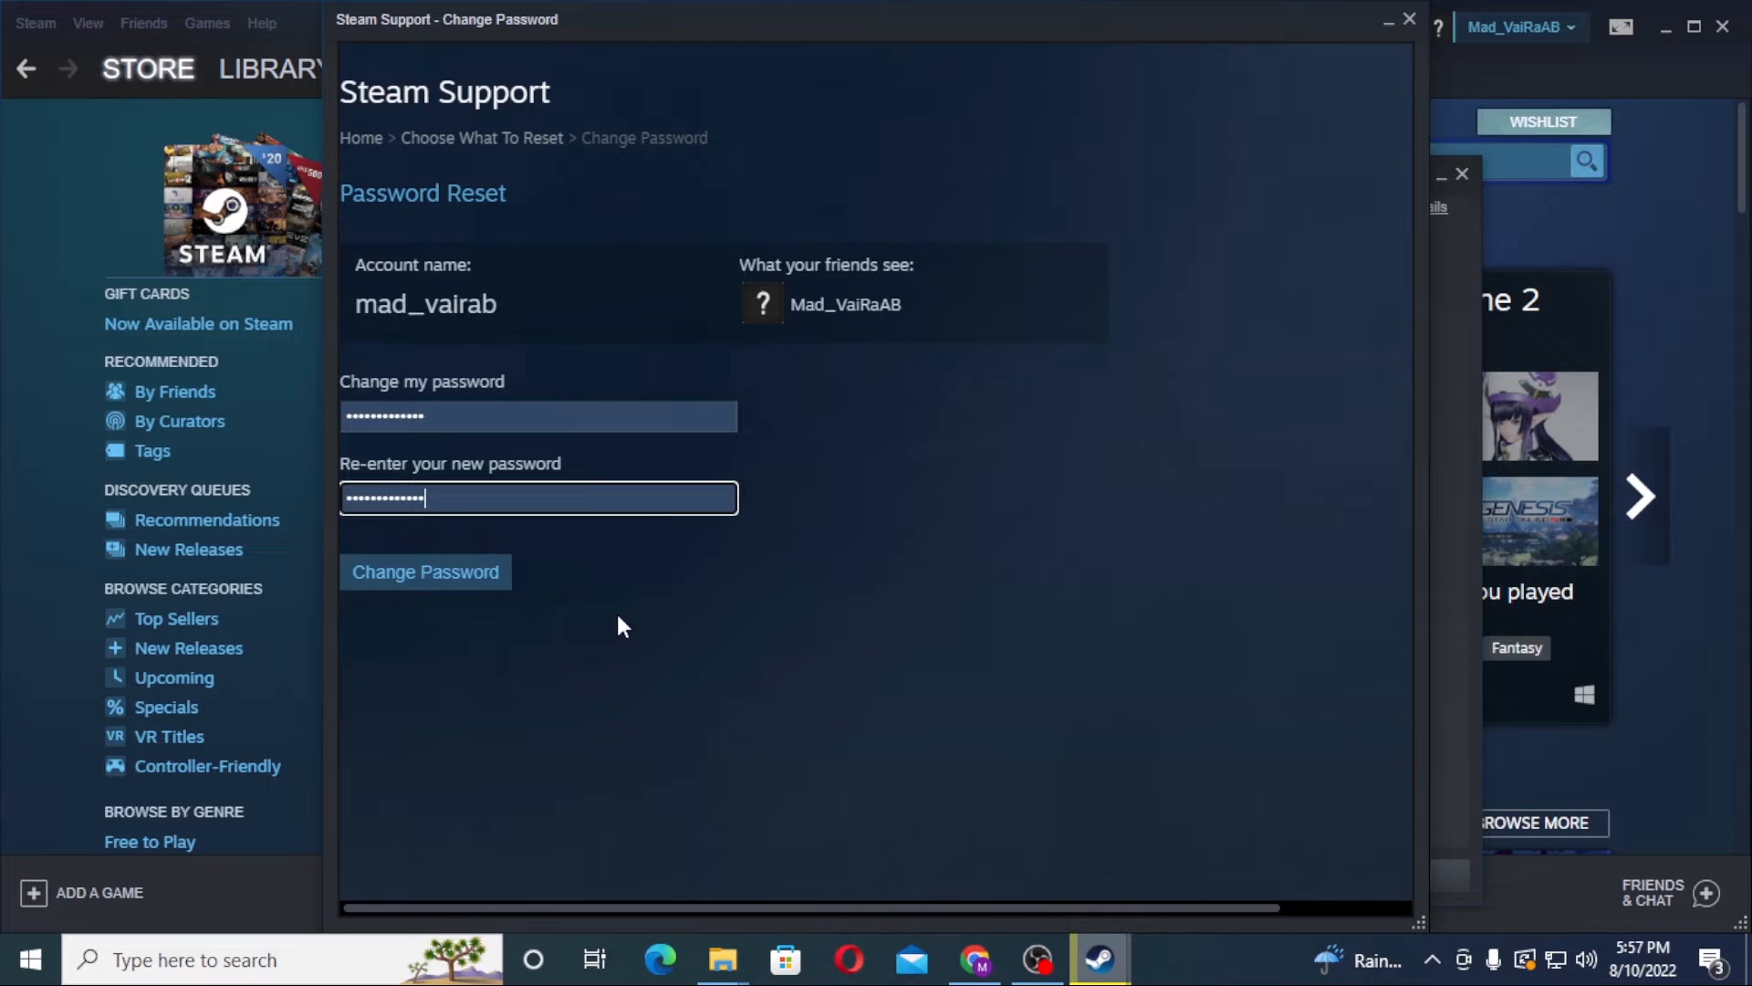
pyautogui.moveTo(579, 615)
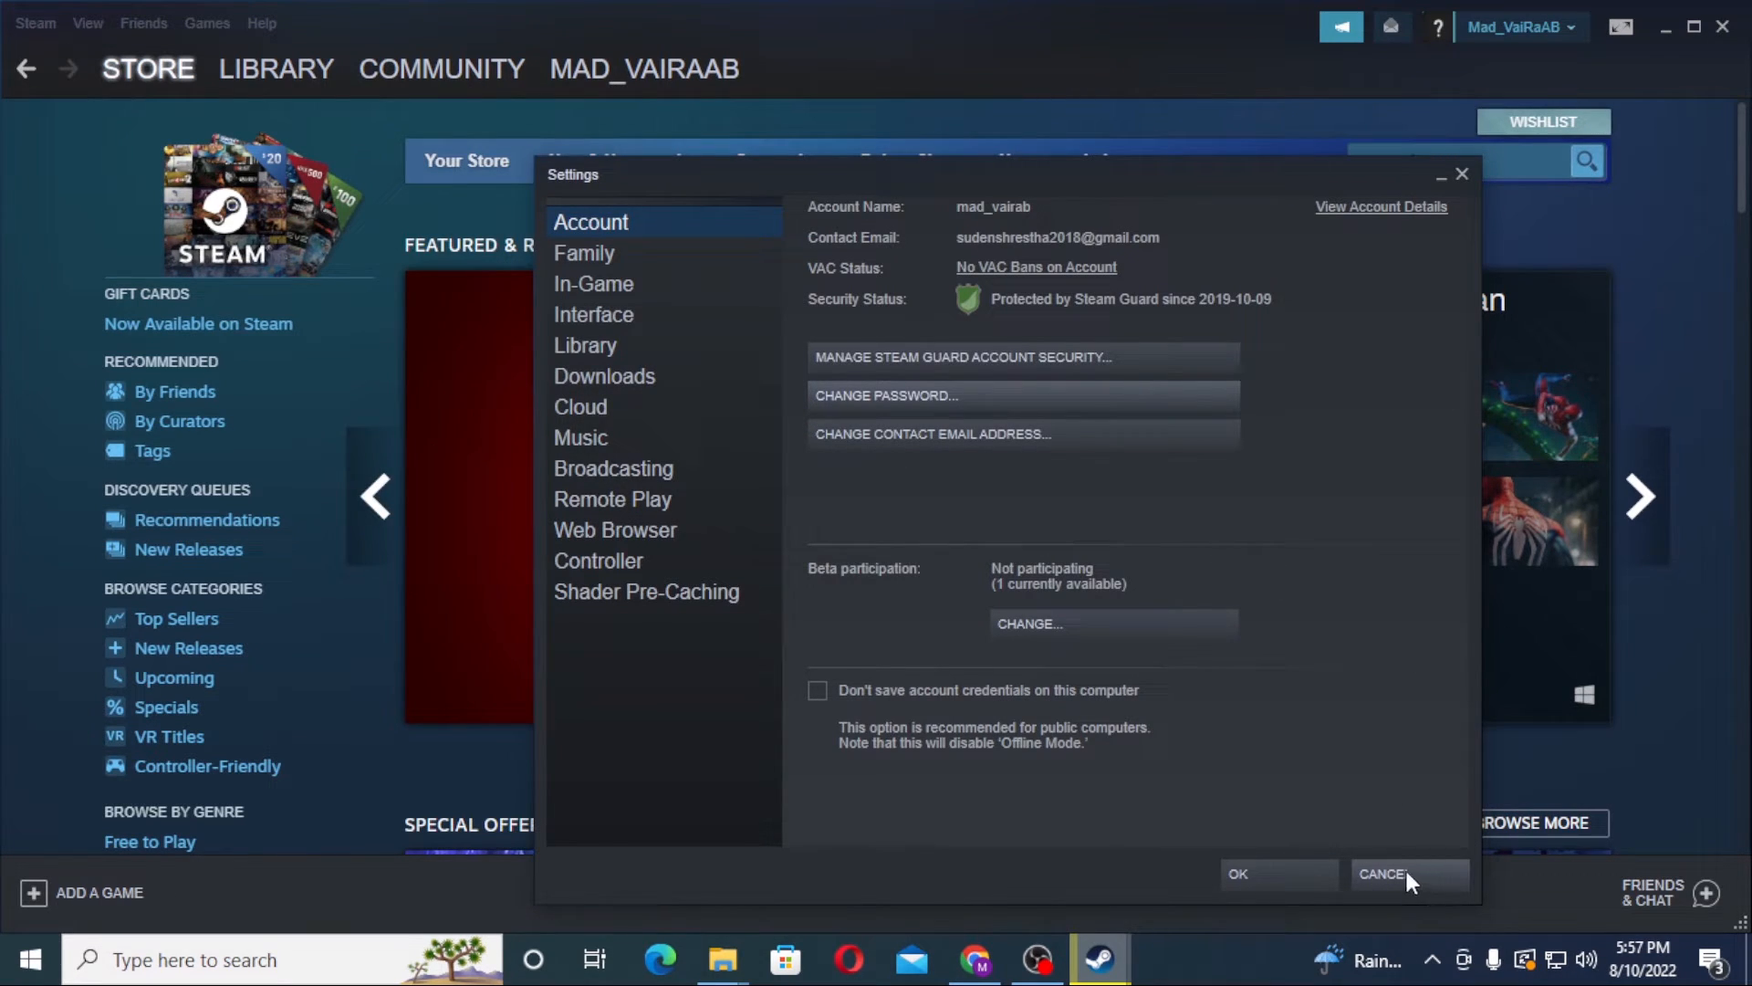
pyautogui.moveTo(996, 746)
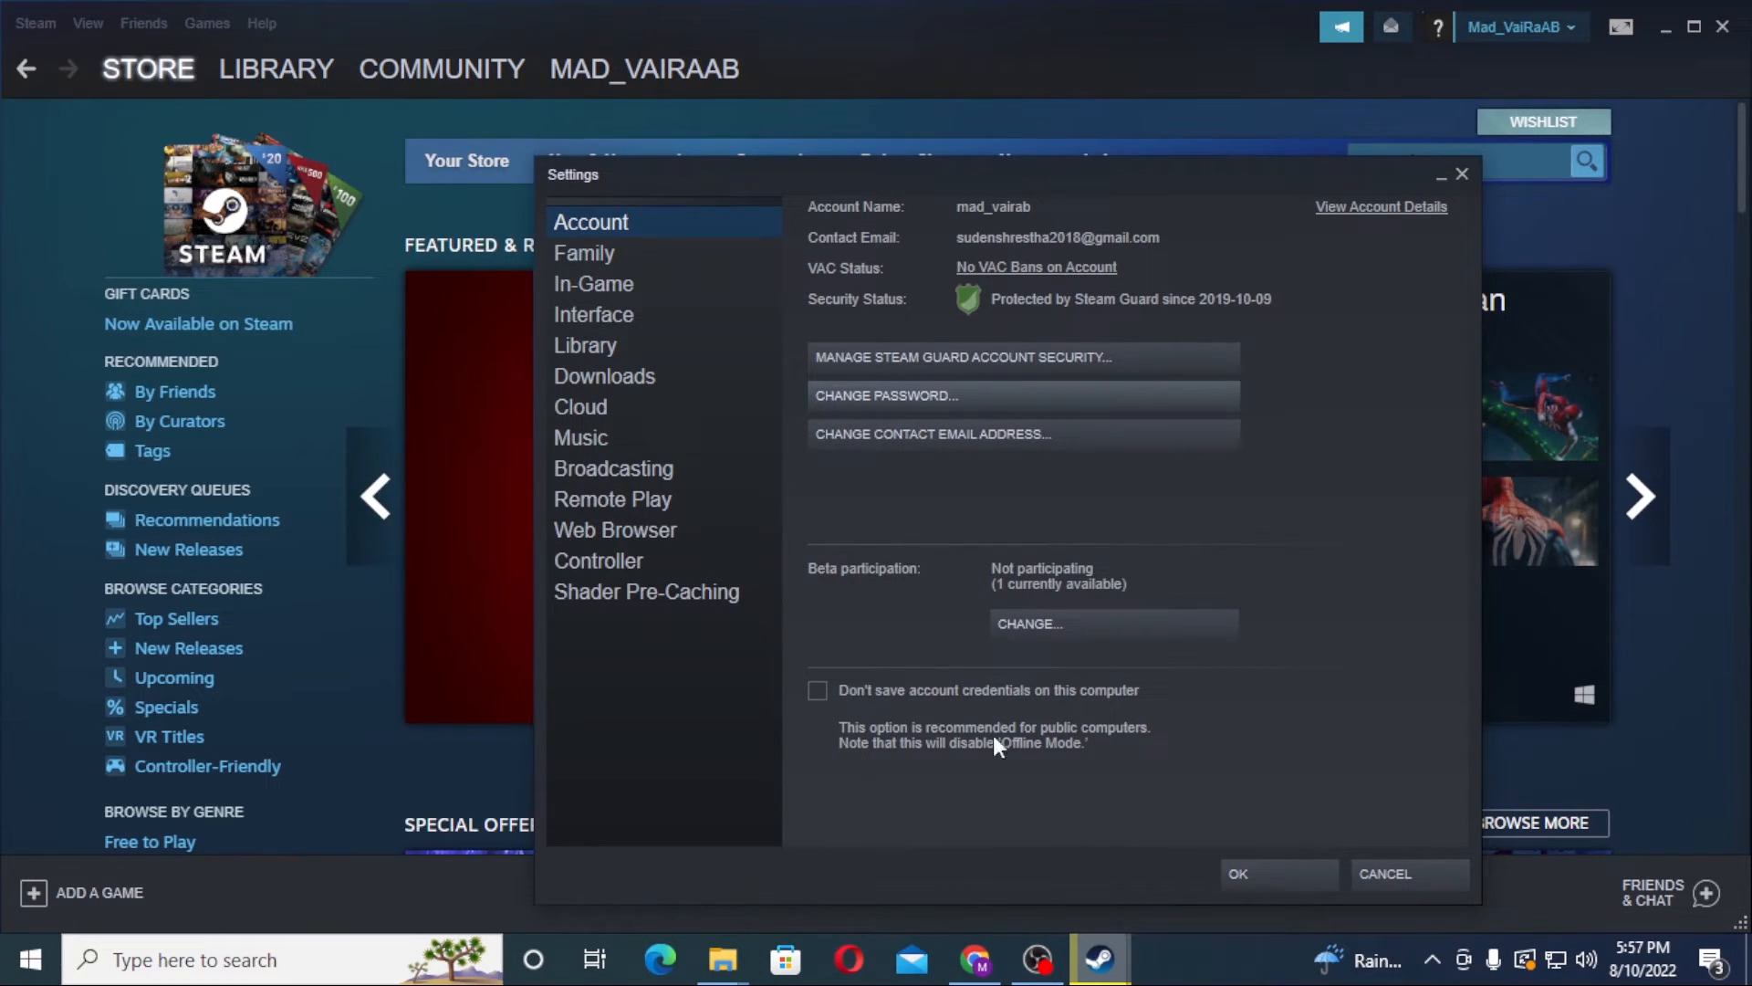
# Enable 'Don't save account credentials on this computer' and confirm with OK
pyautogui.click(818, 690)
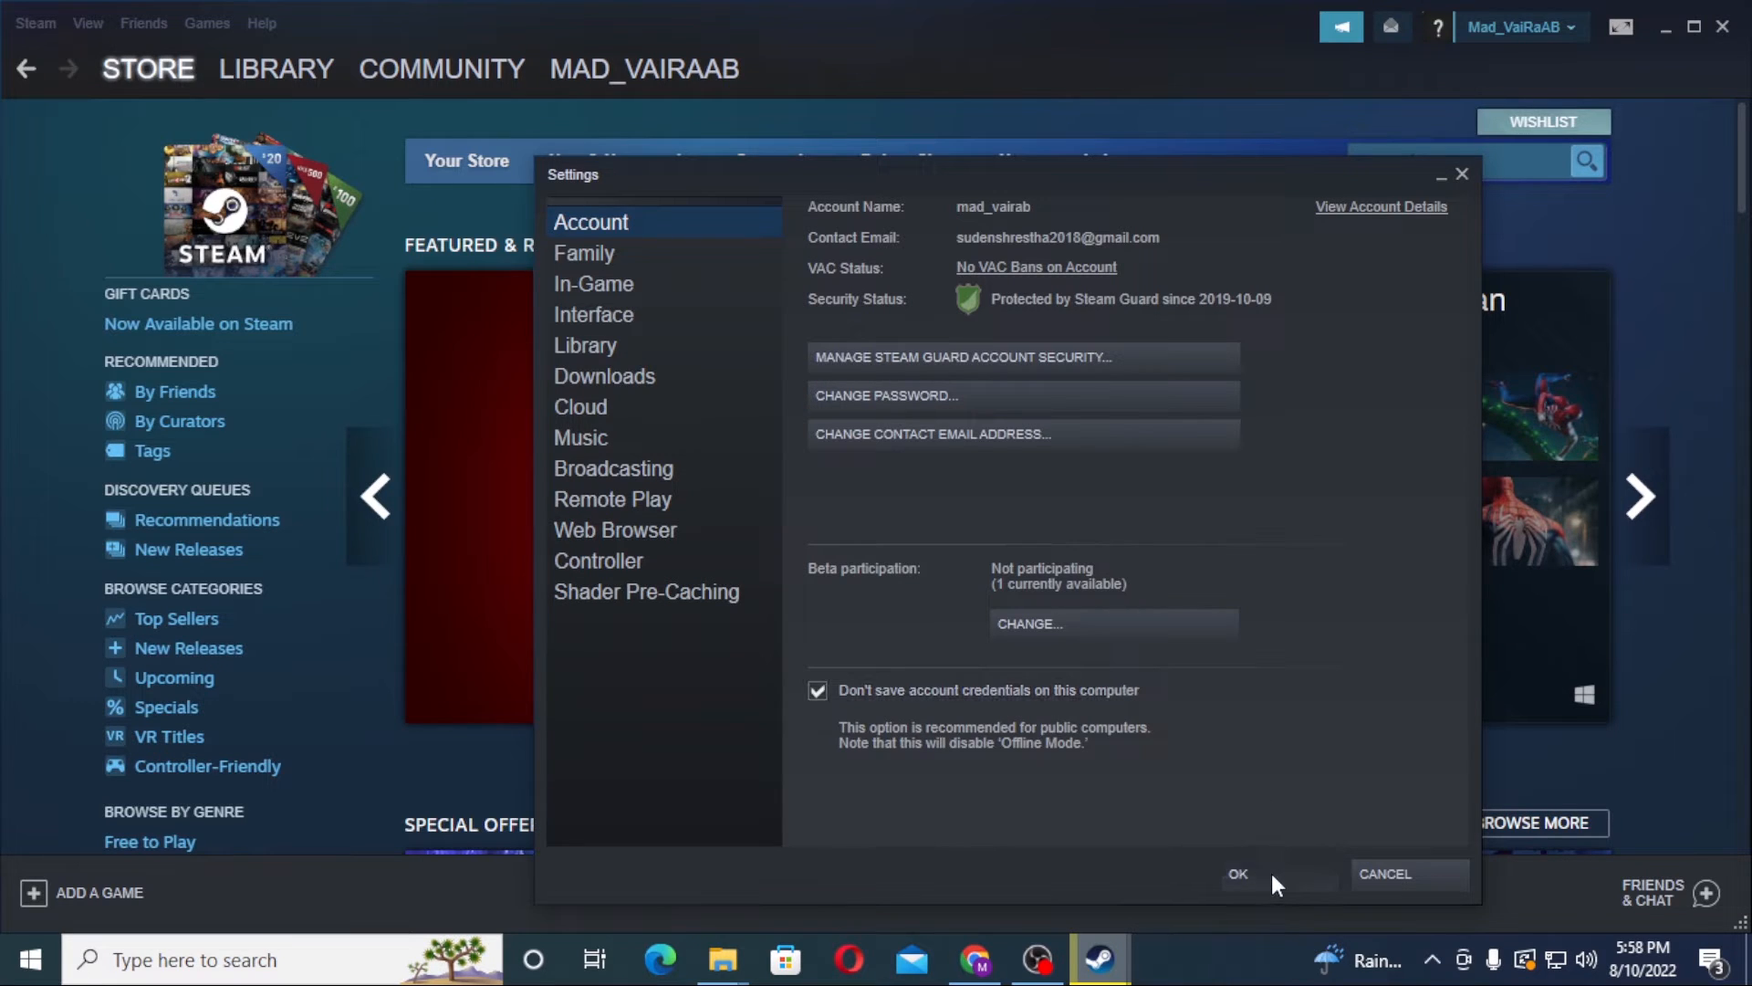
pyautogui.click(1236, 878)
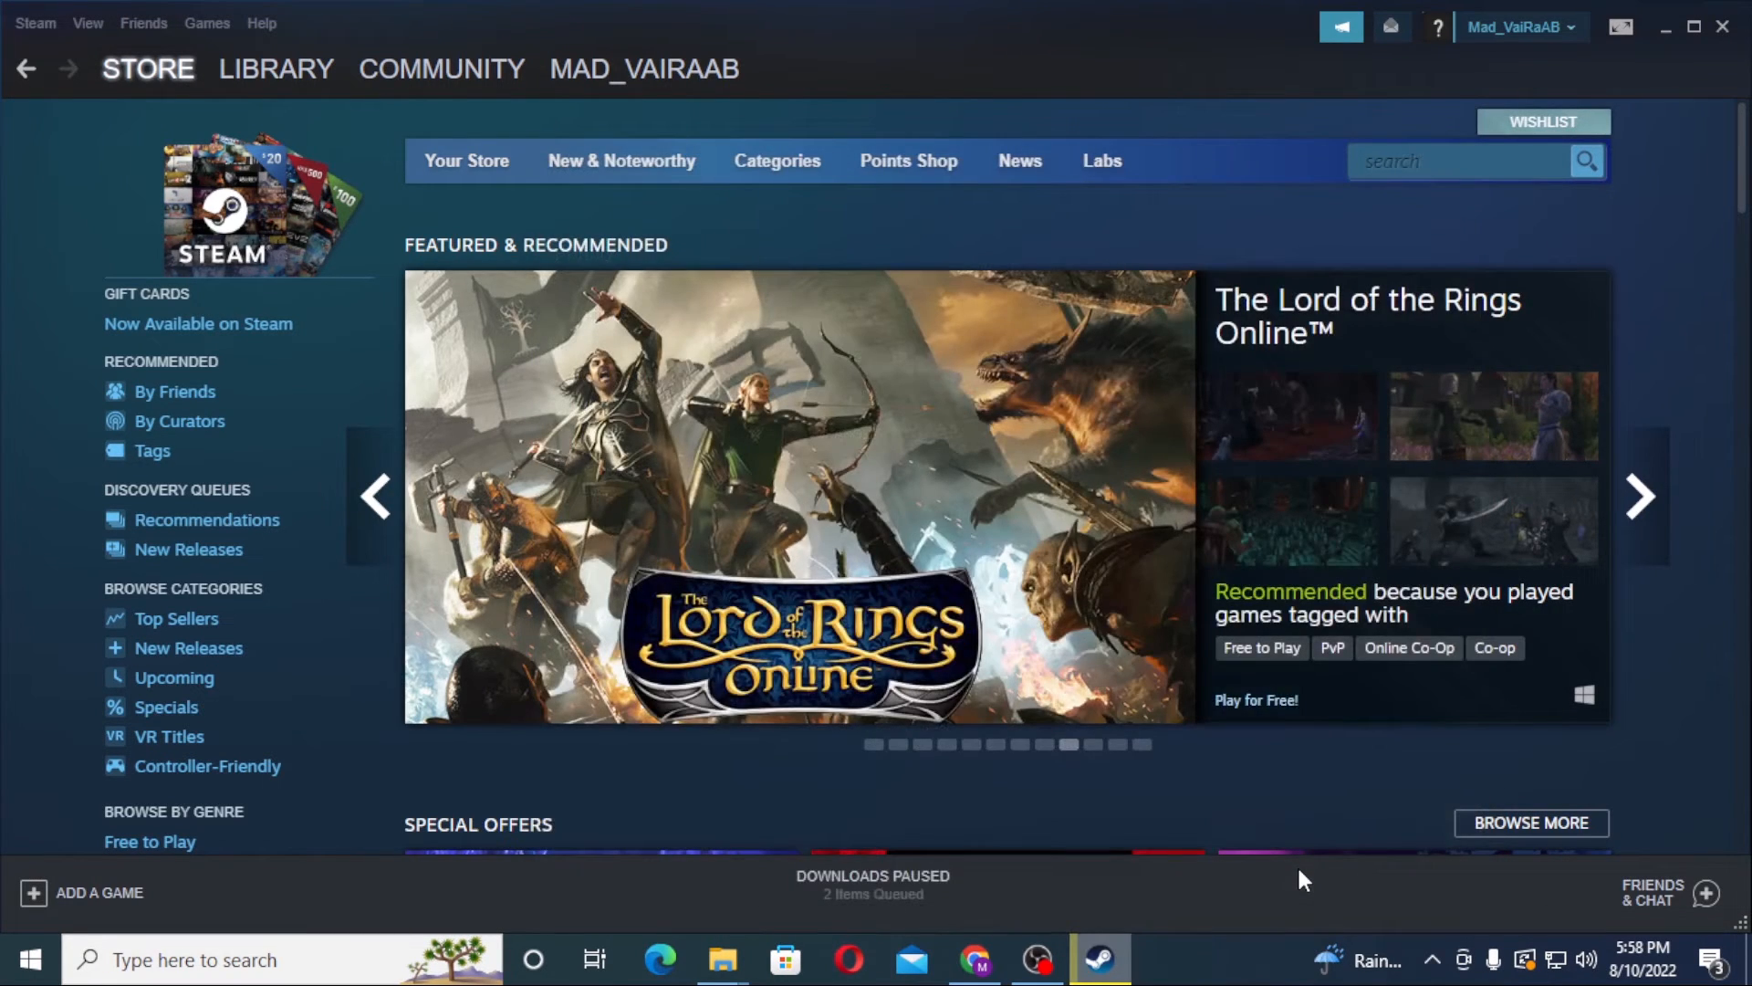